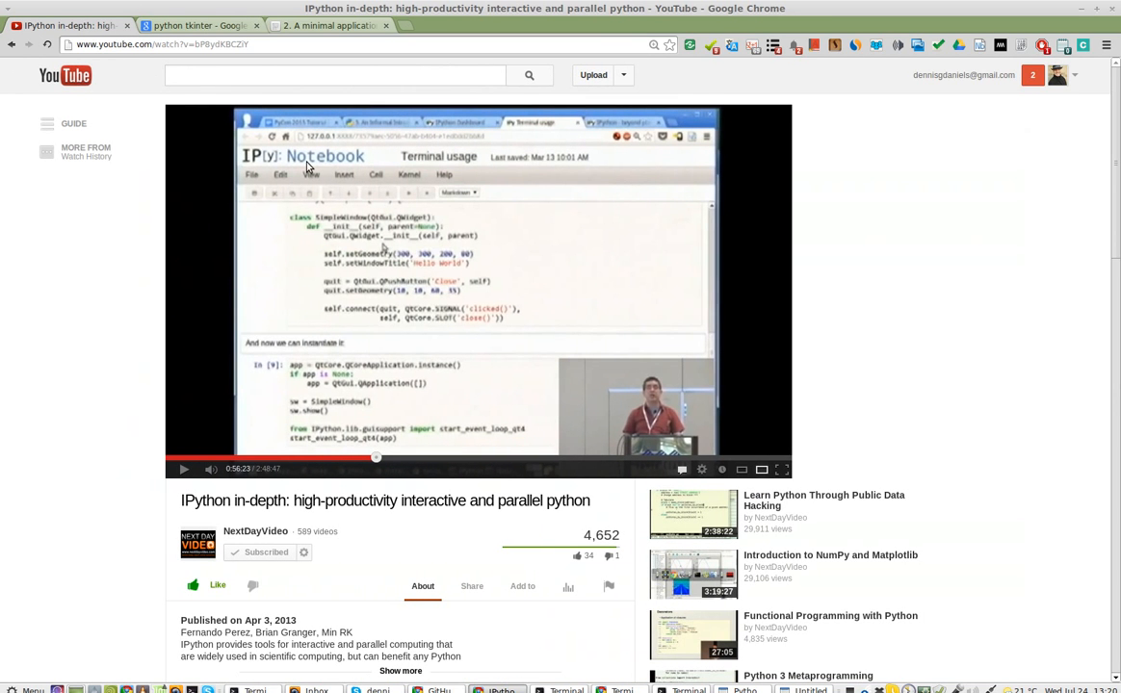
pyautogui.moveTo(437, 304)
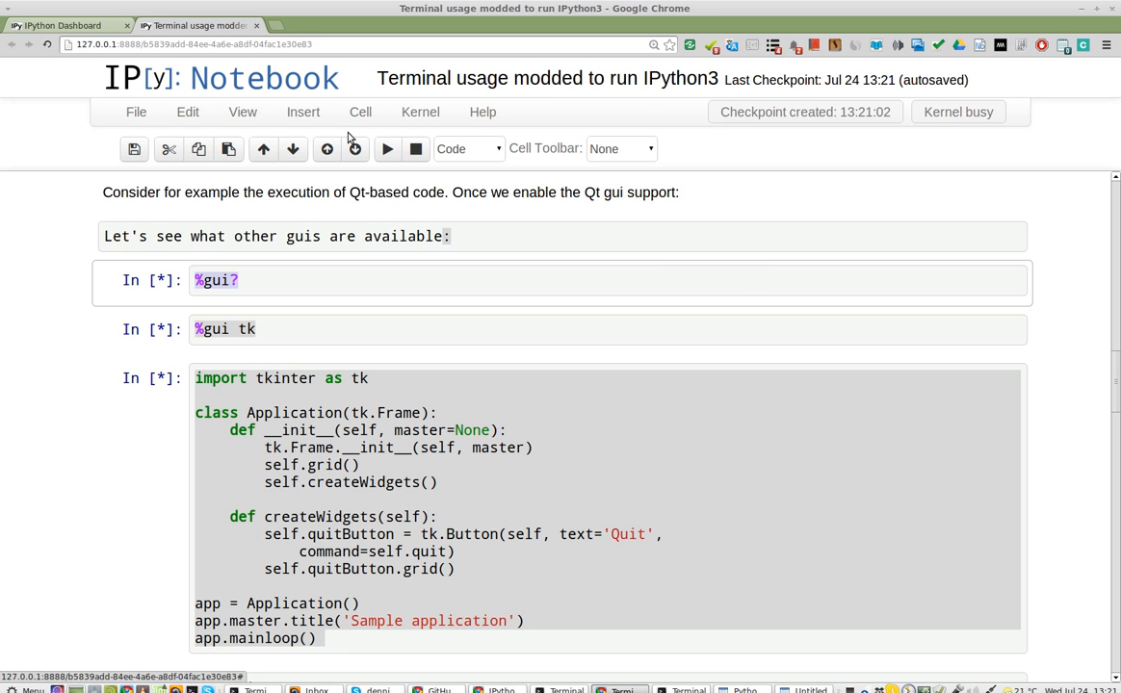
# Interrupt the kernel stuck on the tkinter Quit-button cell.
pyautogui.click(415, 148)
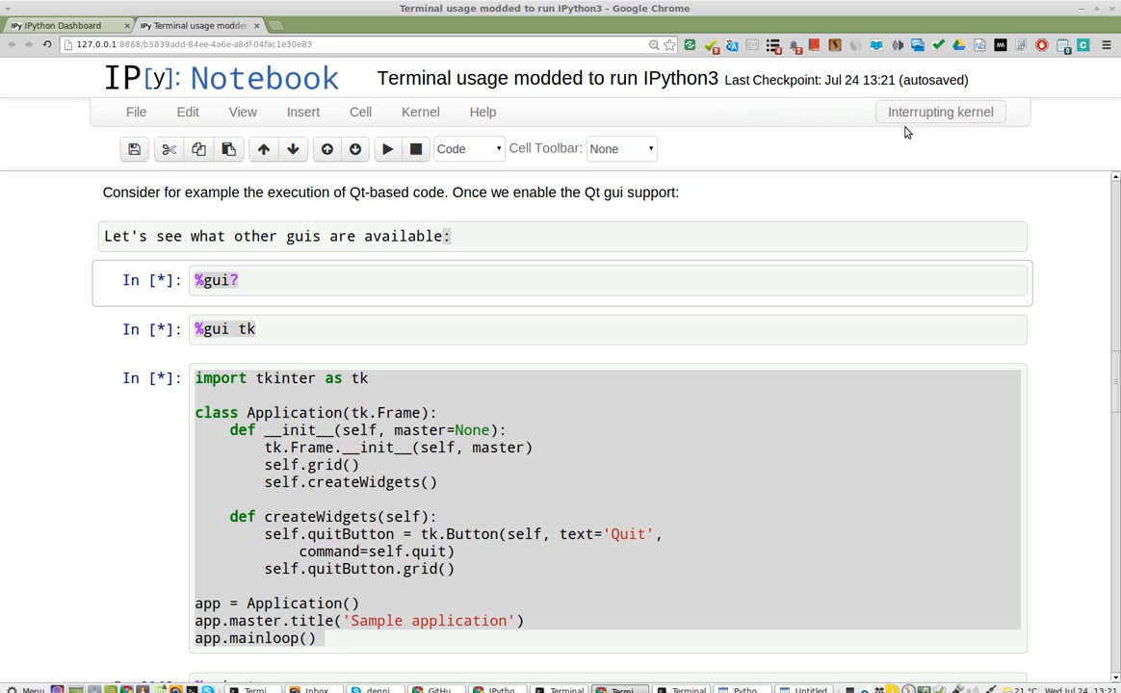
pyautogui.moveTo(944, 136)
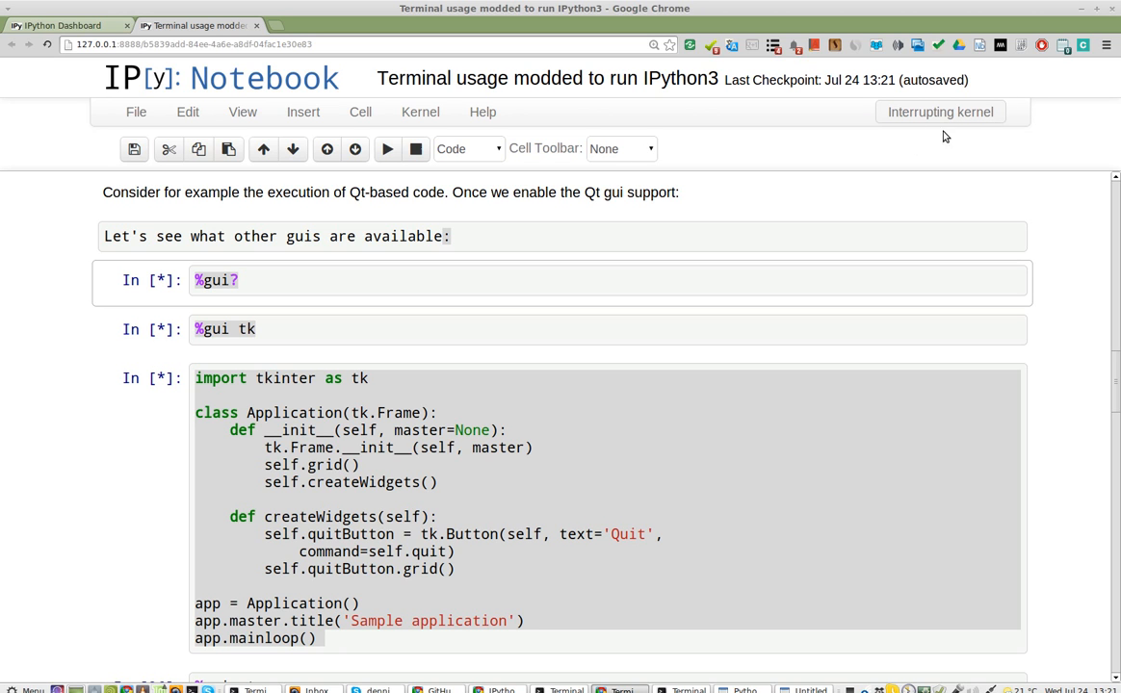
pyautogui.moveTo(971, 132)
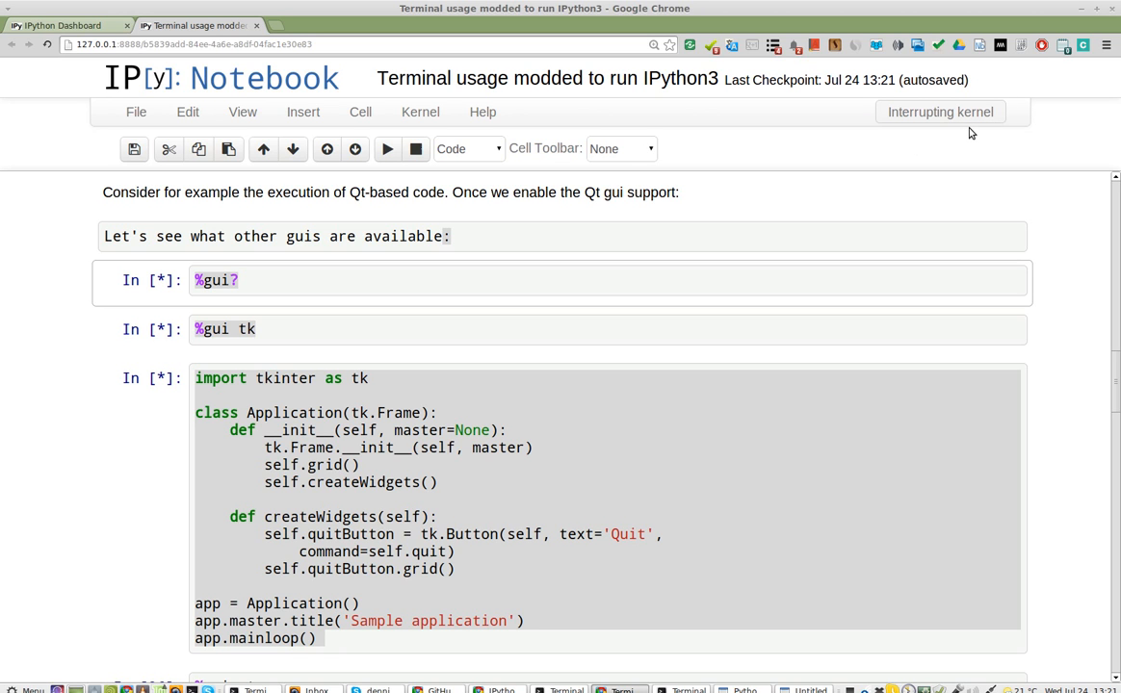
pyautogui.moveTo(968, 125)
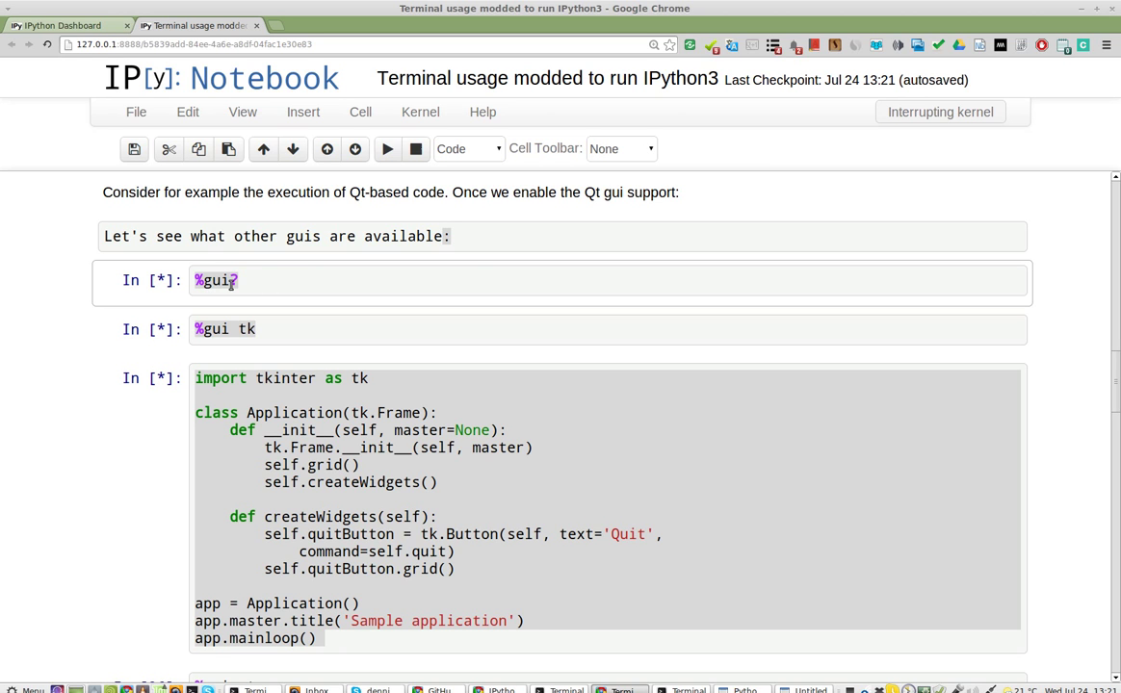
pyautogui.moveTo(753, 222)
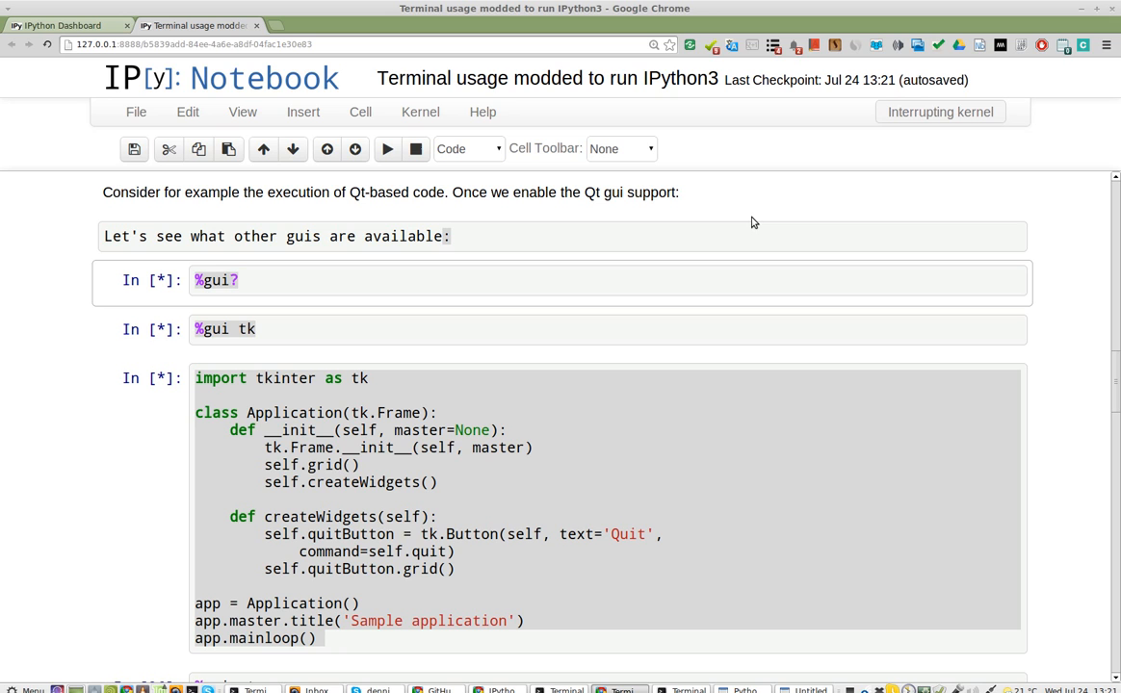
pyautogui.moveTo(900, 107)
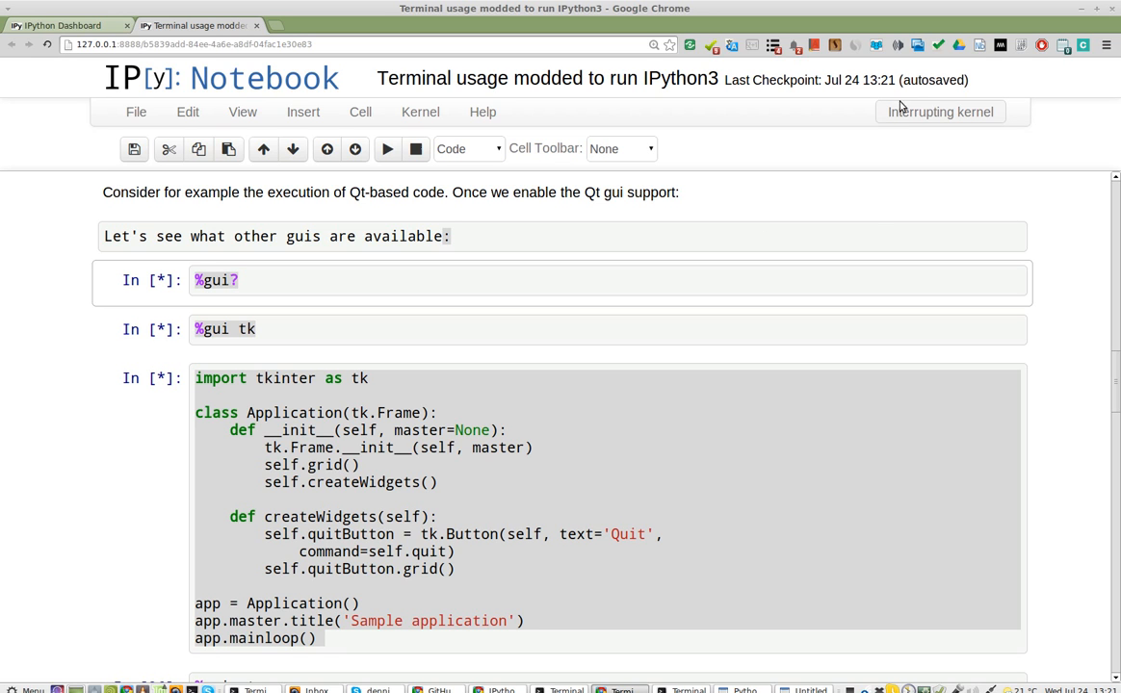
pyautogui.moveTo(946, 117)
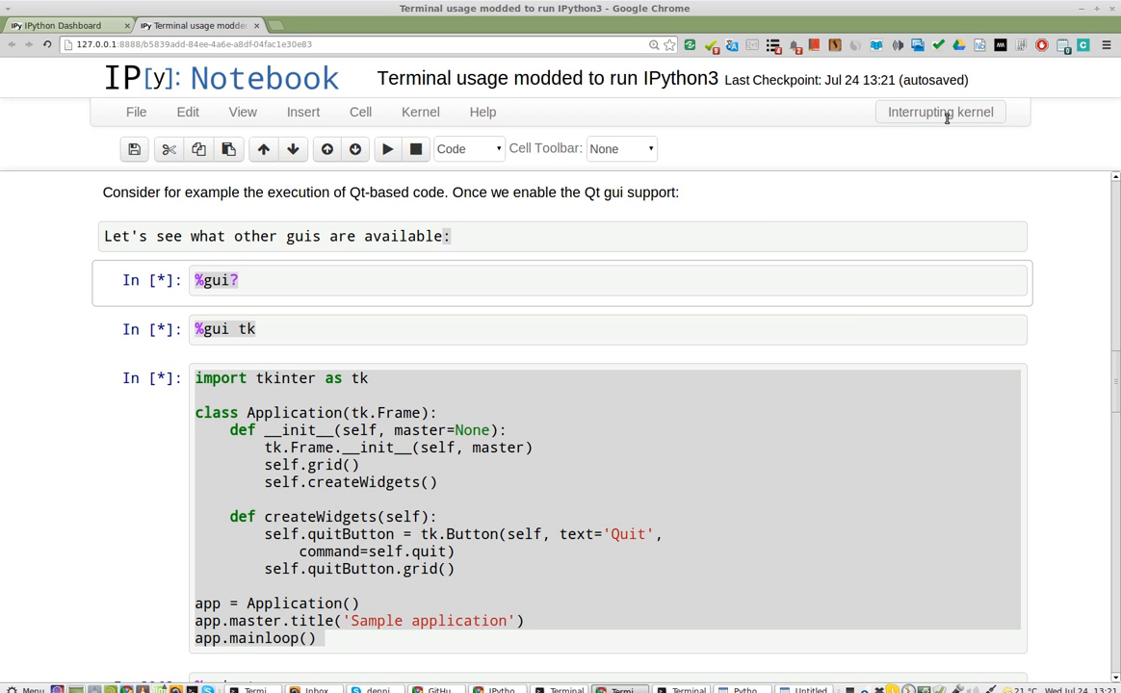
pyautogui.moveTo(904, 196)
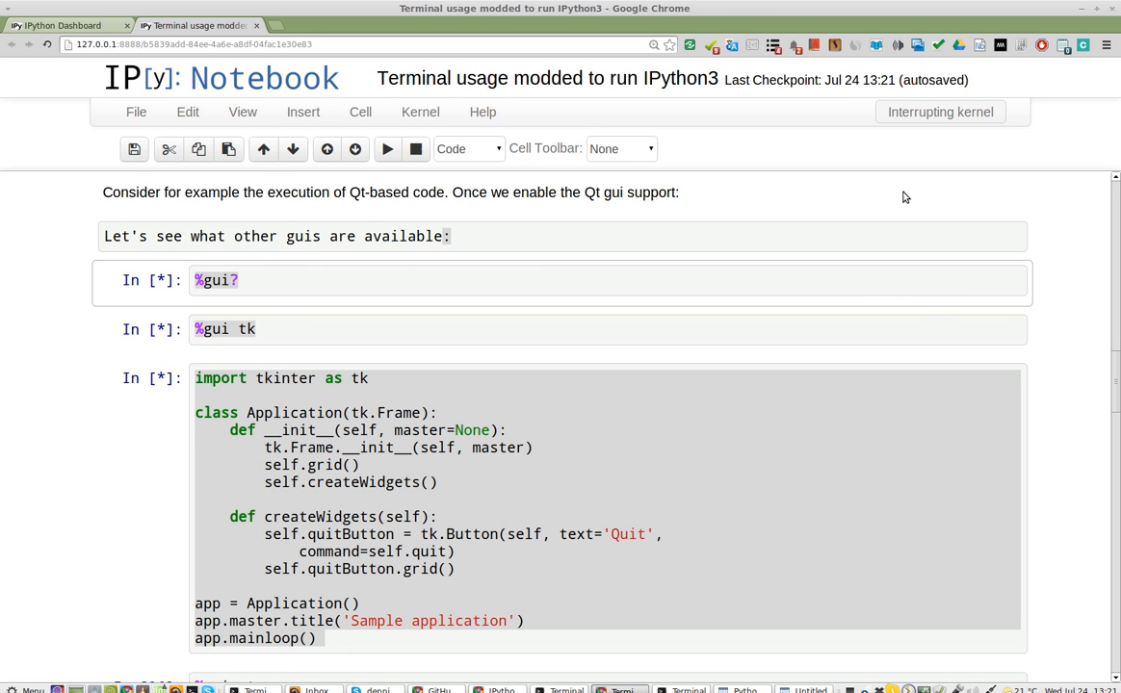
pyautogui.click(136, 105)
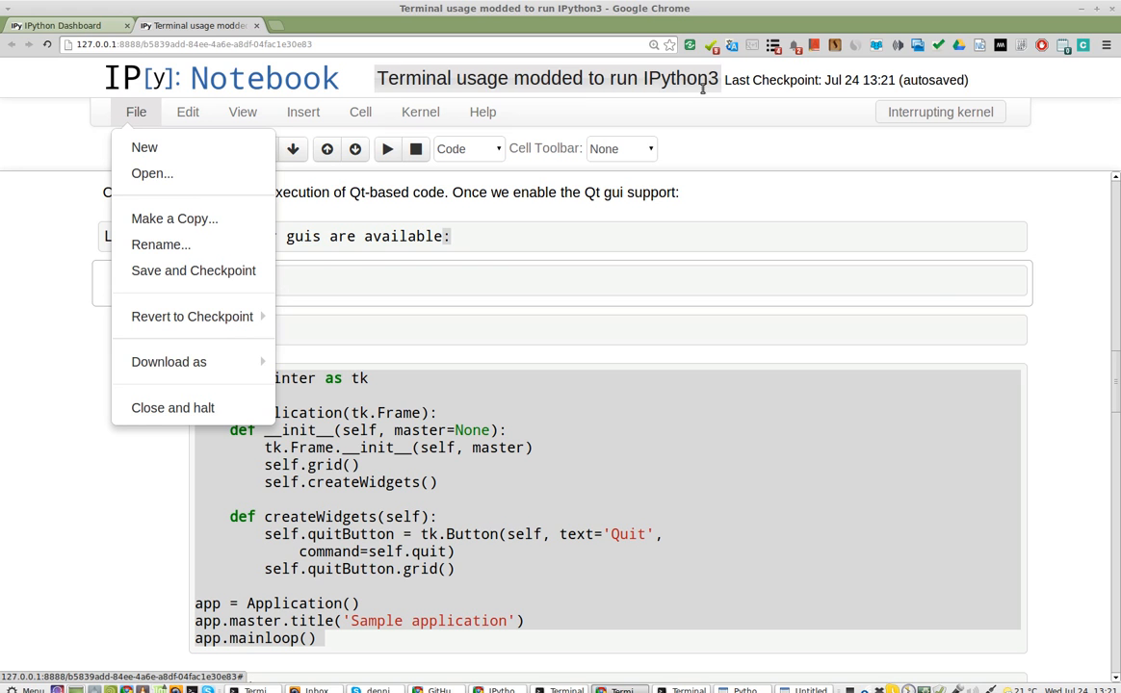
pyautogui.moveTo(173, 400)
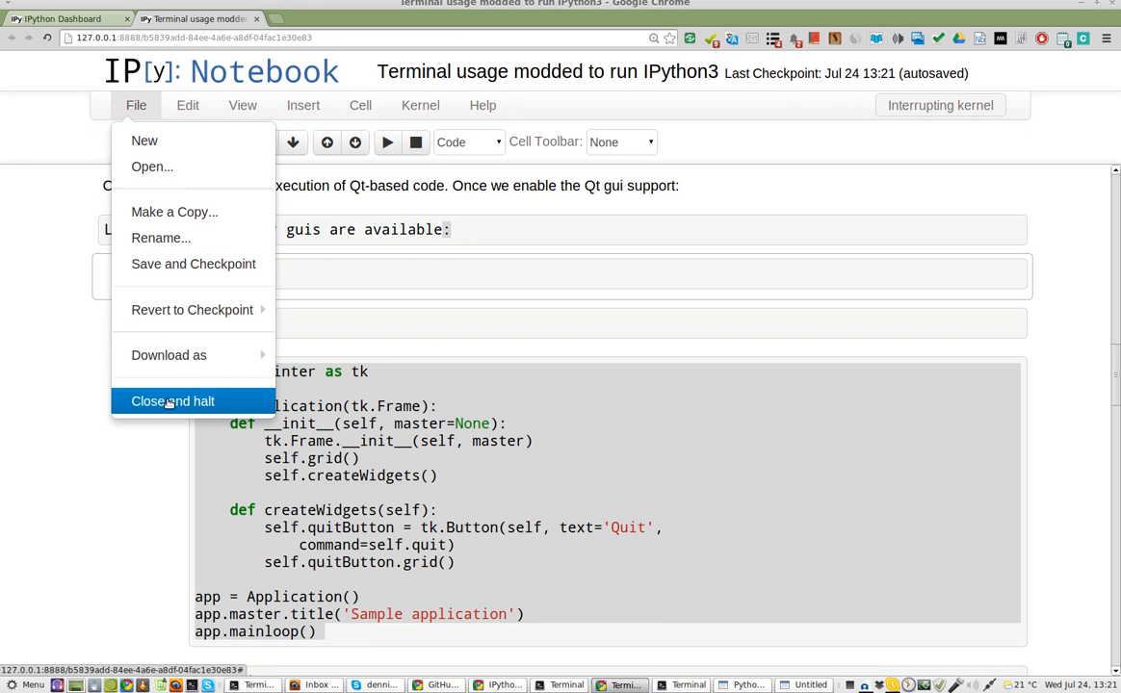
# Close and halt the notebook, then reopen 'Terminal usage modded to run IPython3' from the dashboard.
pyautogui.click(172, 402)
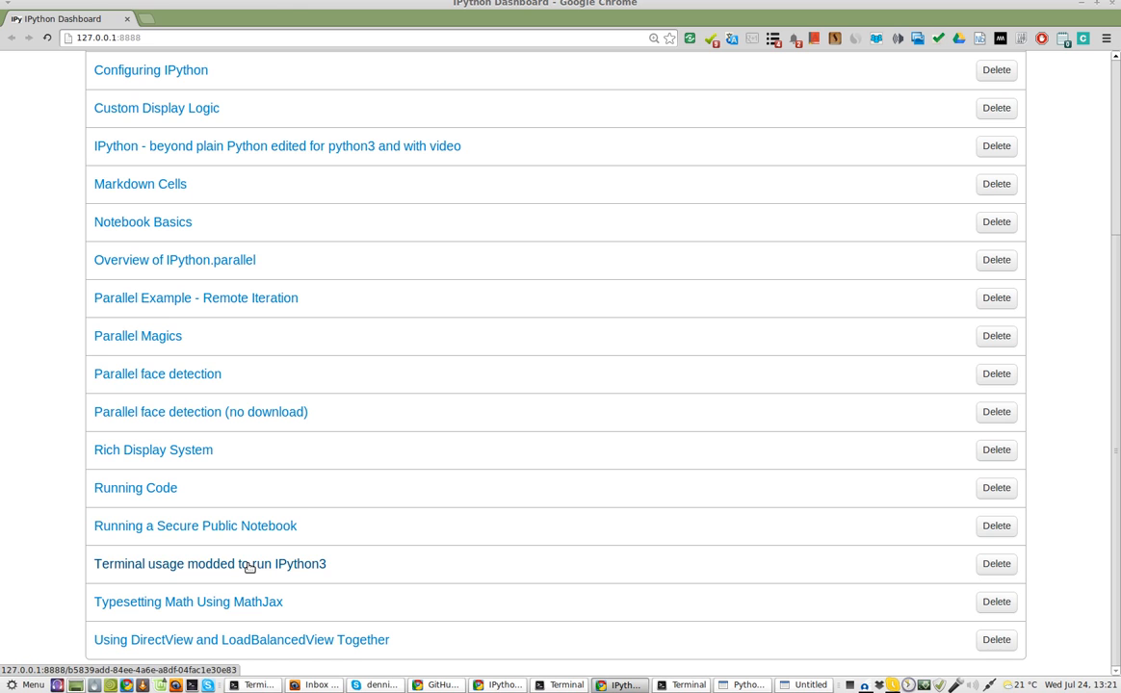
pyautogui.click(209, 564)
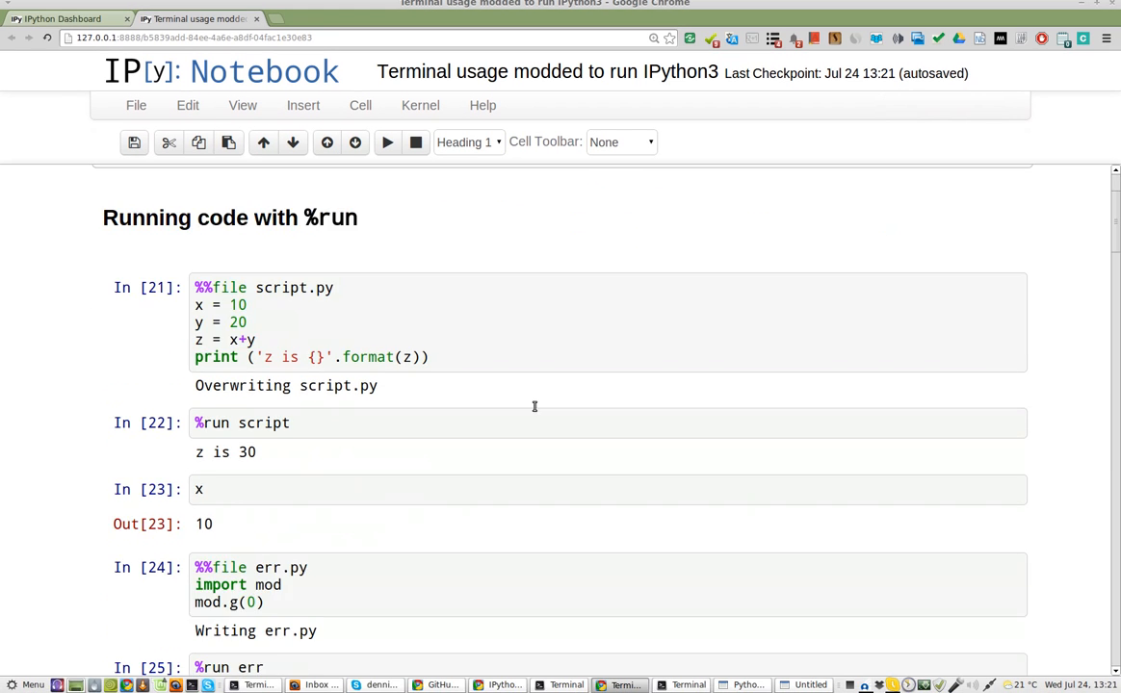
# Scroll down to the %gui? and %gui tk cells.
pyautogui.scroll(-3)
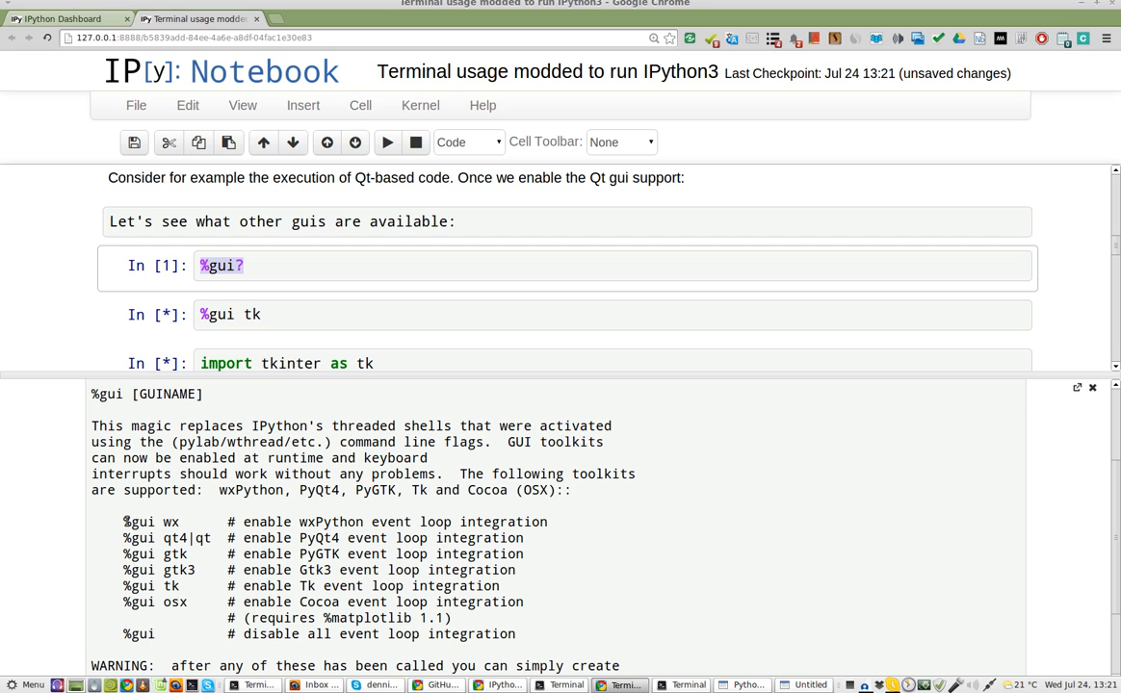
pyautogui.moveTo(279, 586)
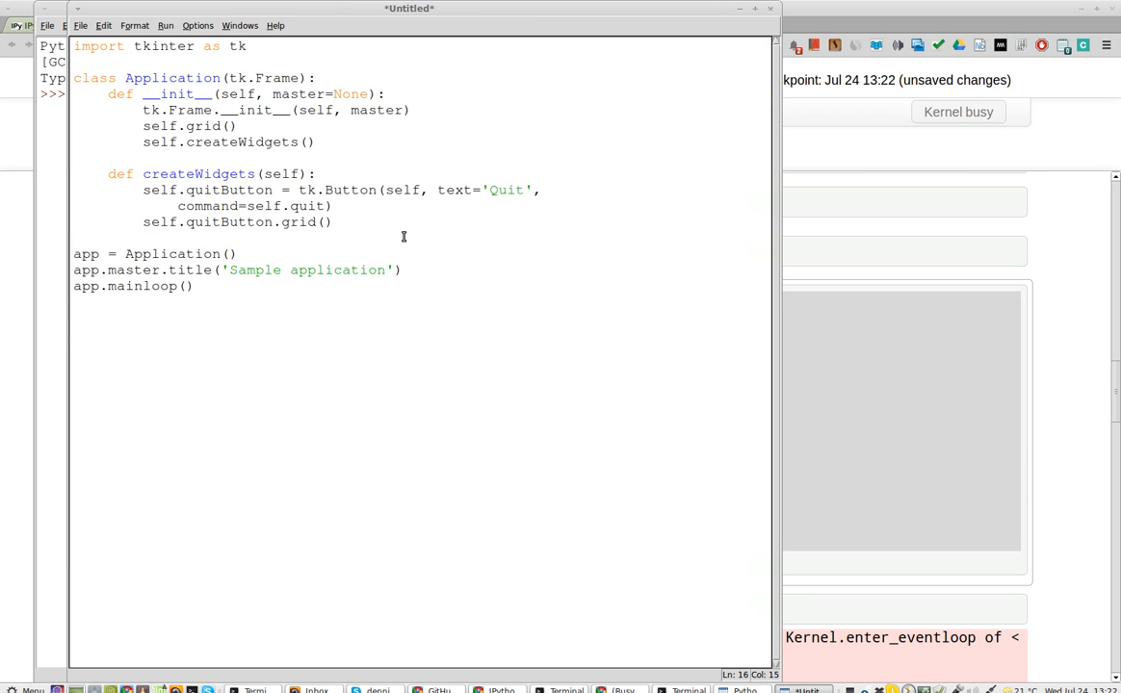
# Save the untitled tkinter script in IDLE as 1.py.
pyautogui.click(82, 25)
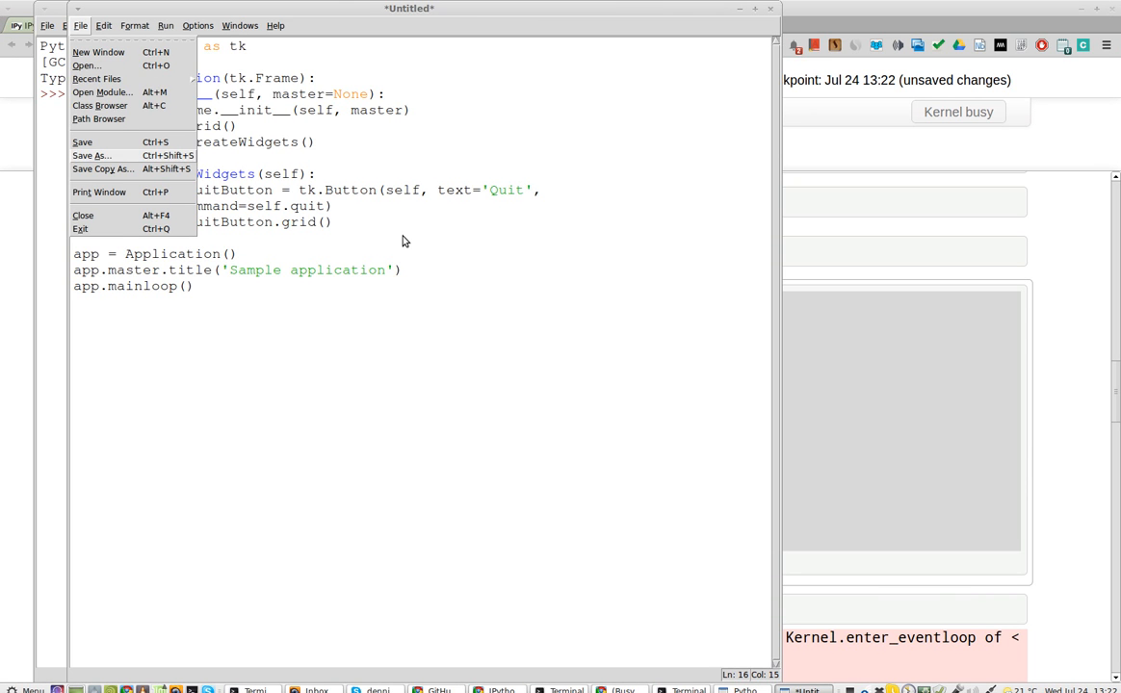
pyautogui.click(86, 155)
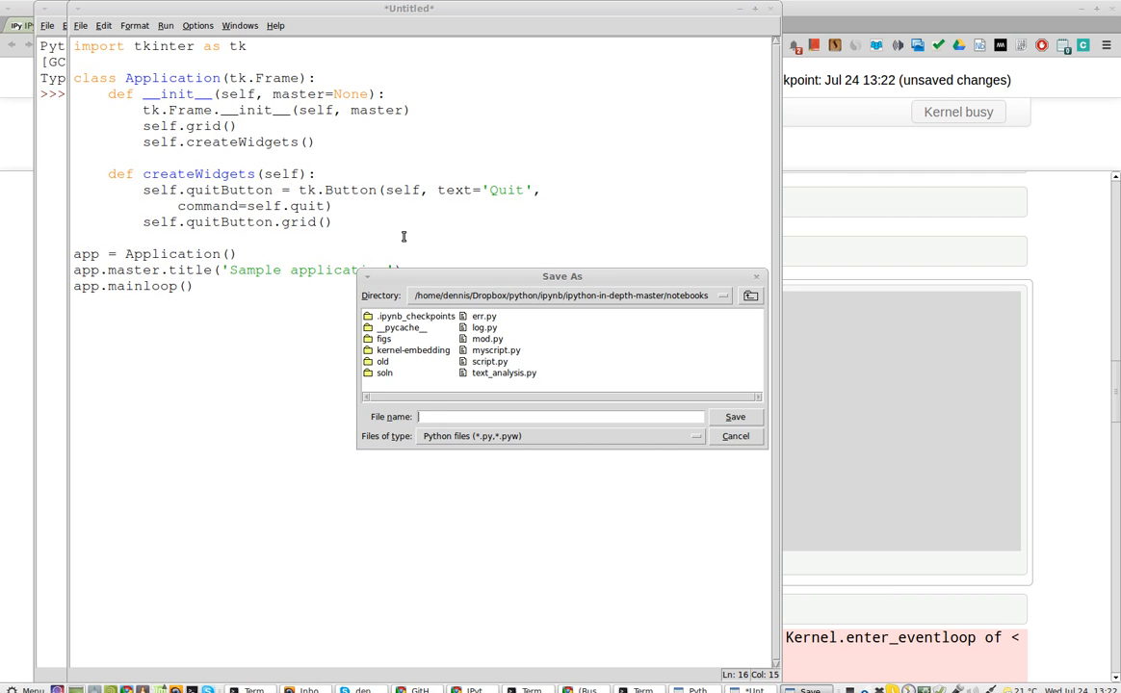
pyautogui.write('1.py')
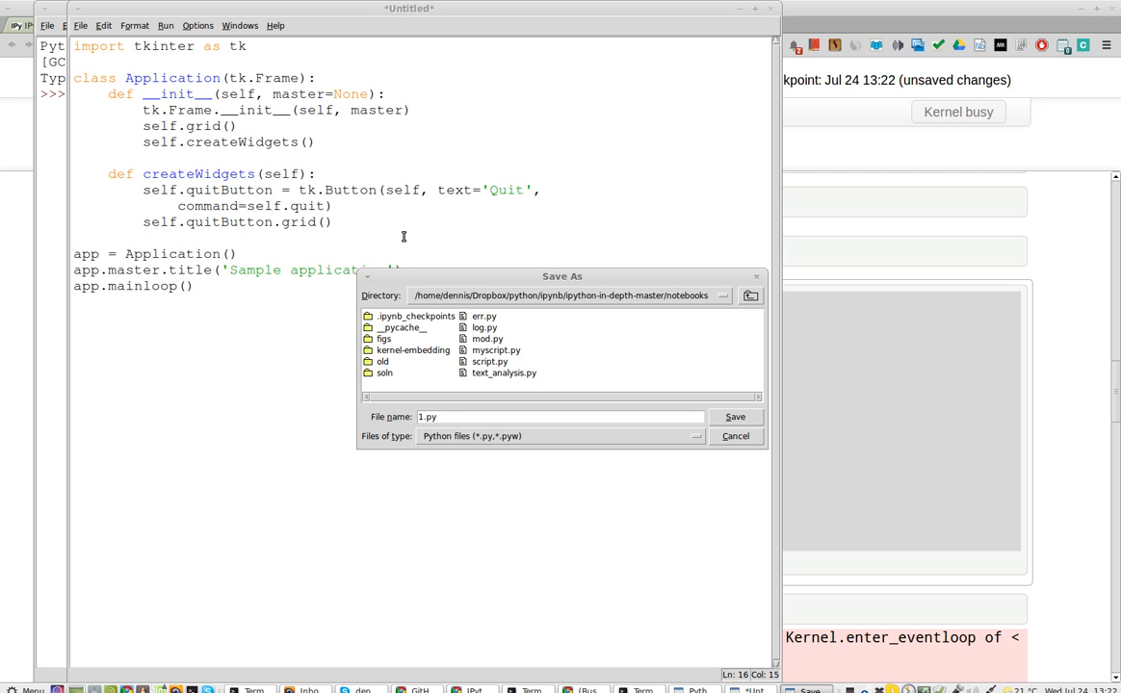
pyautogui.click(735, 417)
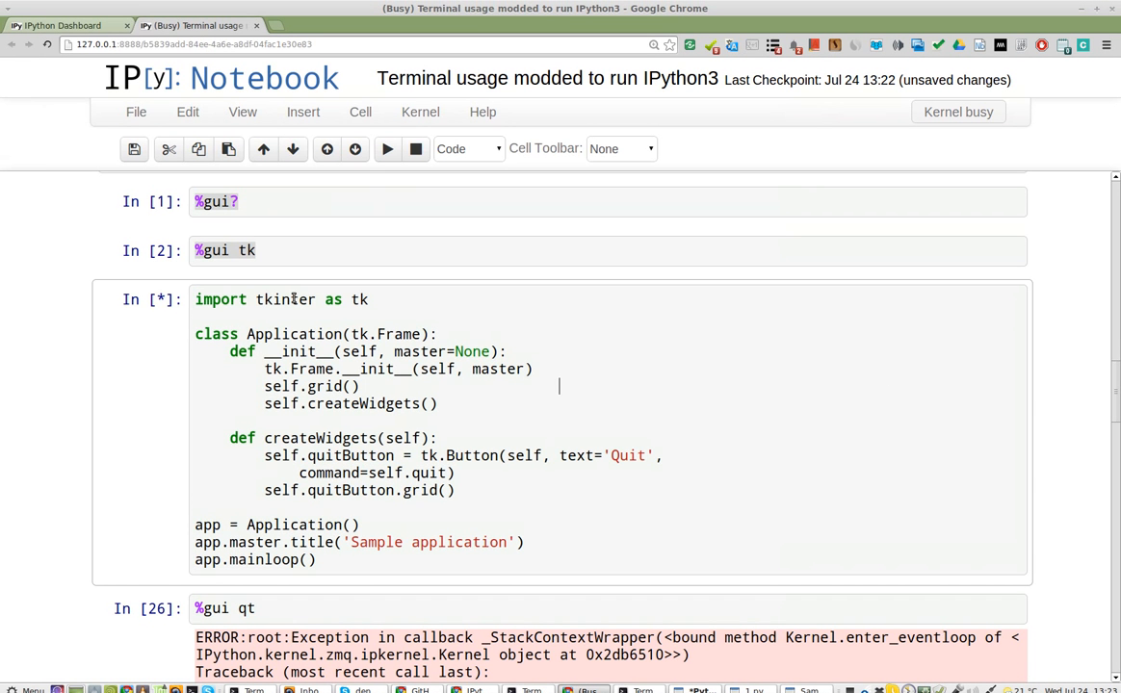
pyautogui.moveTo(304, 118)
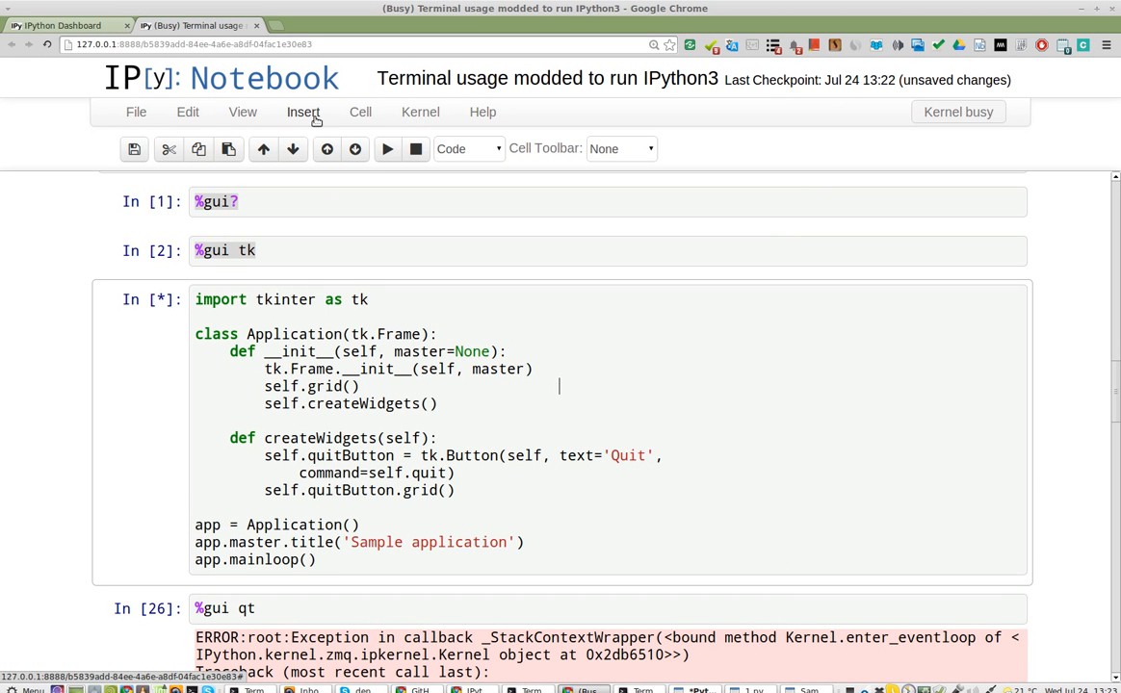
pyautogui.moveTo(732, 118)
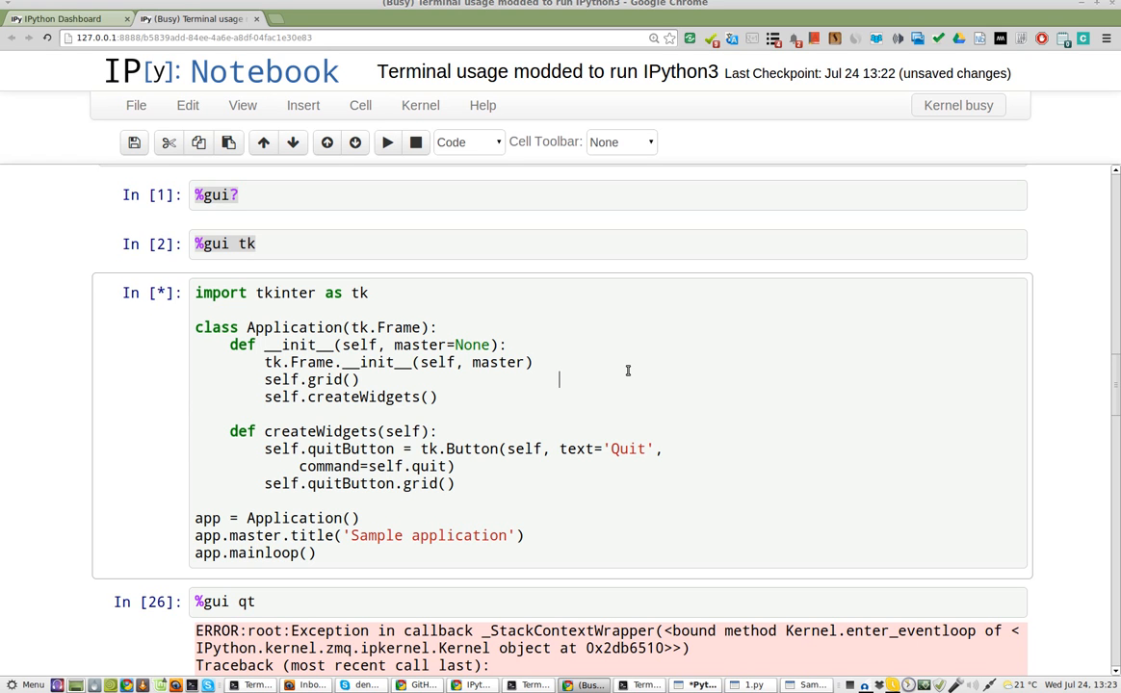
pyautogui.moveTo(694, 486)
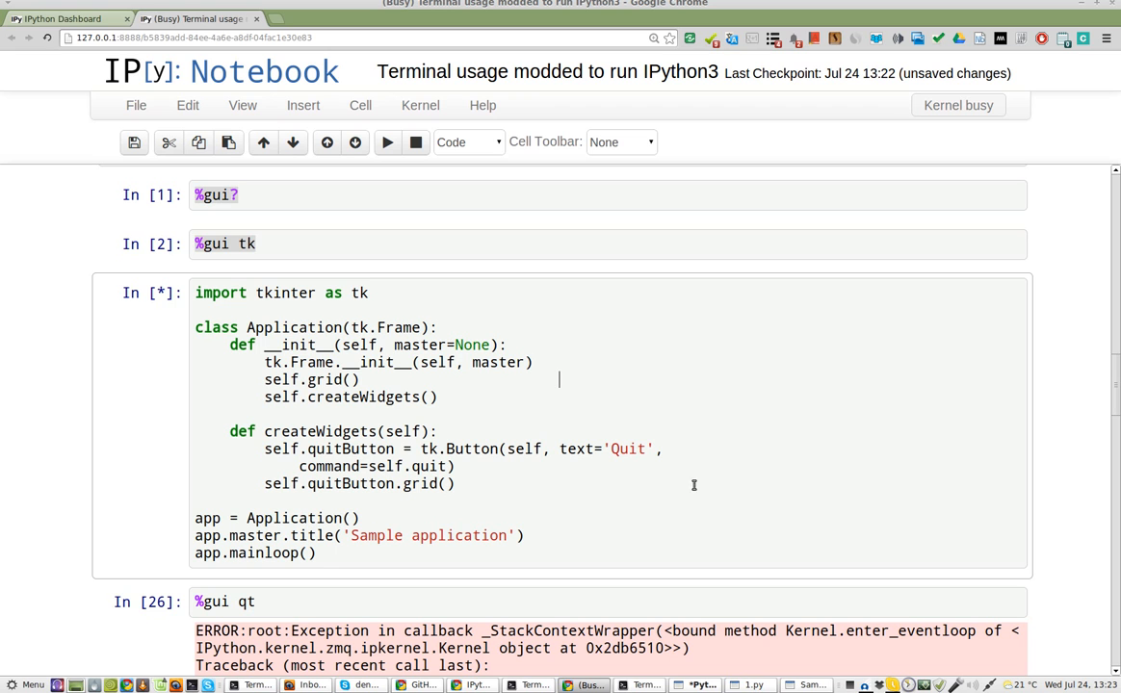